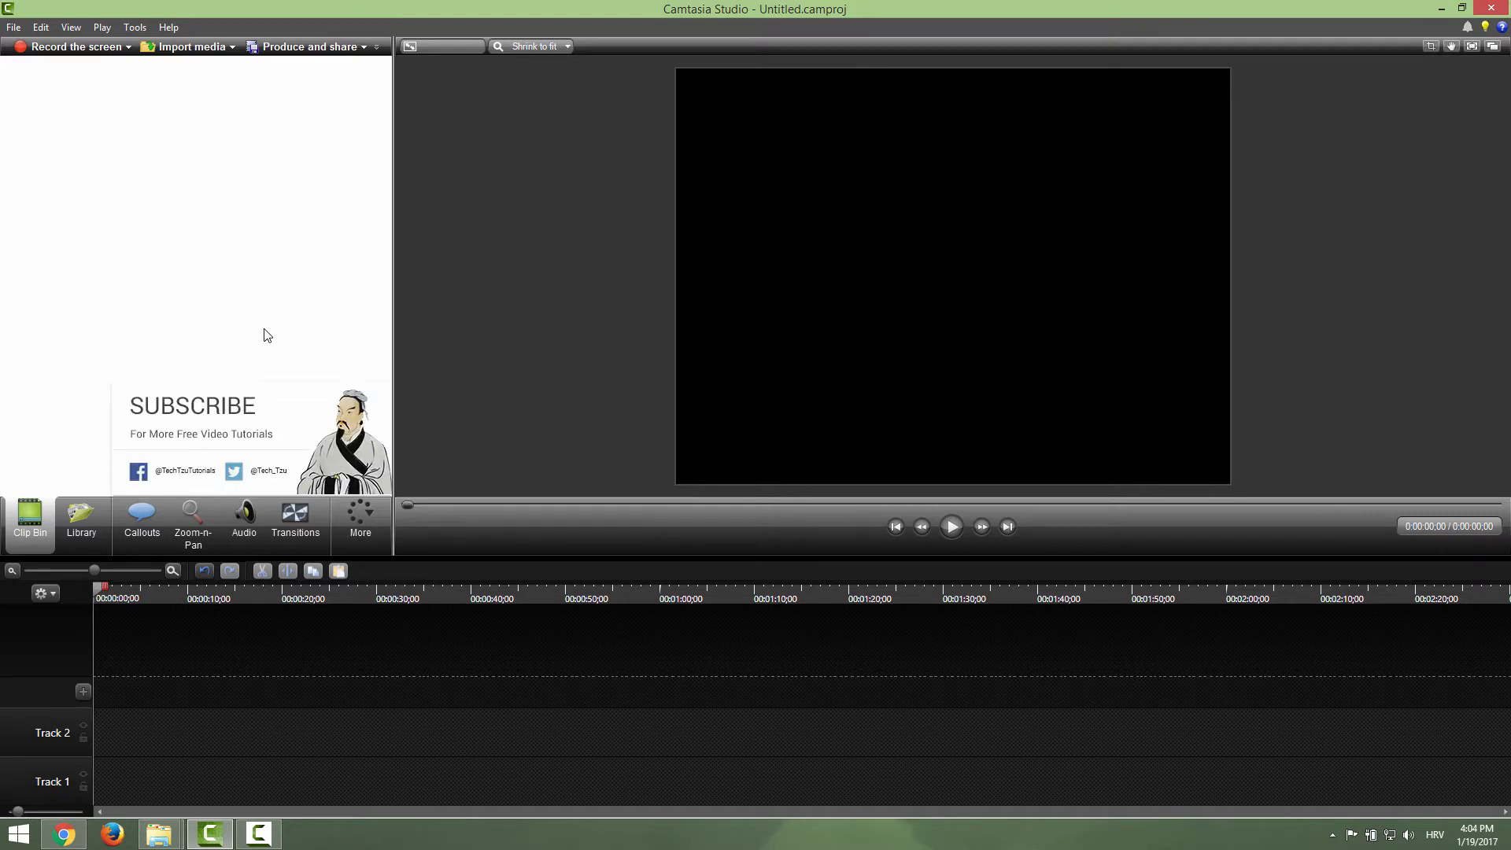
mouse_move(230, 358)
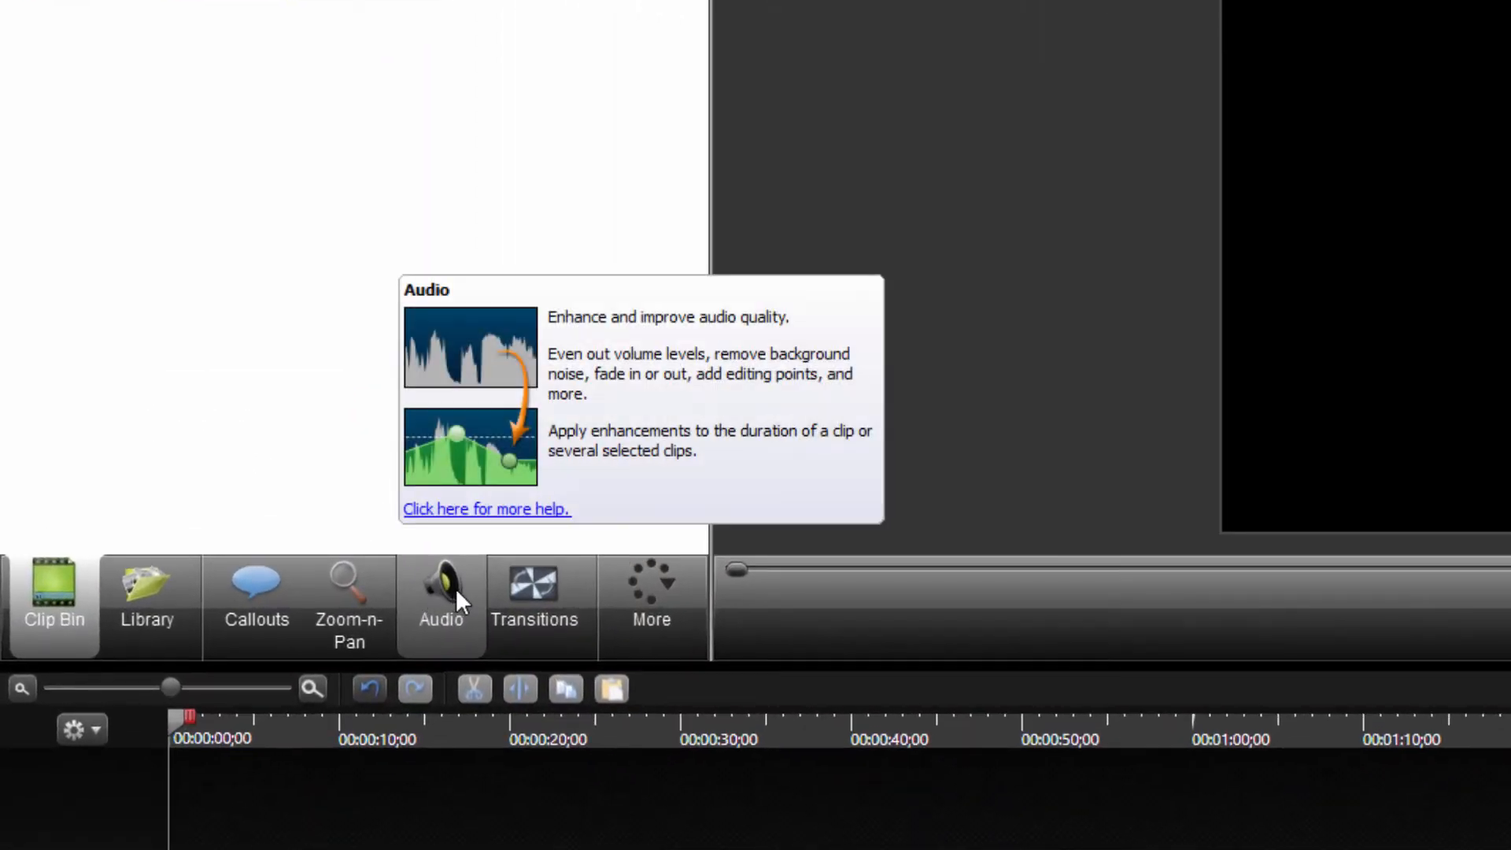
Show the Voice Narration panel from the task toolbar
click(652, 593)
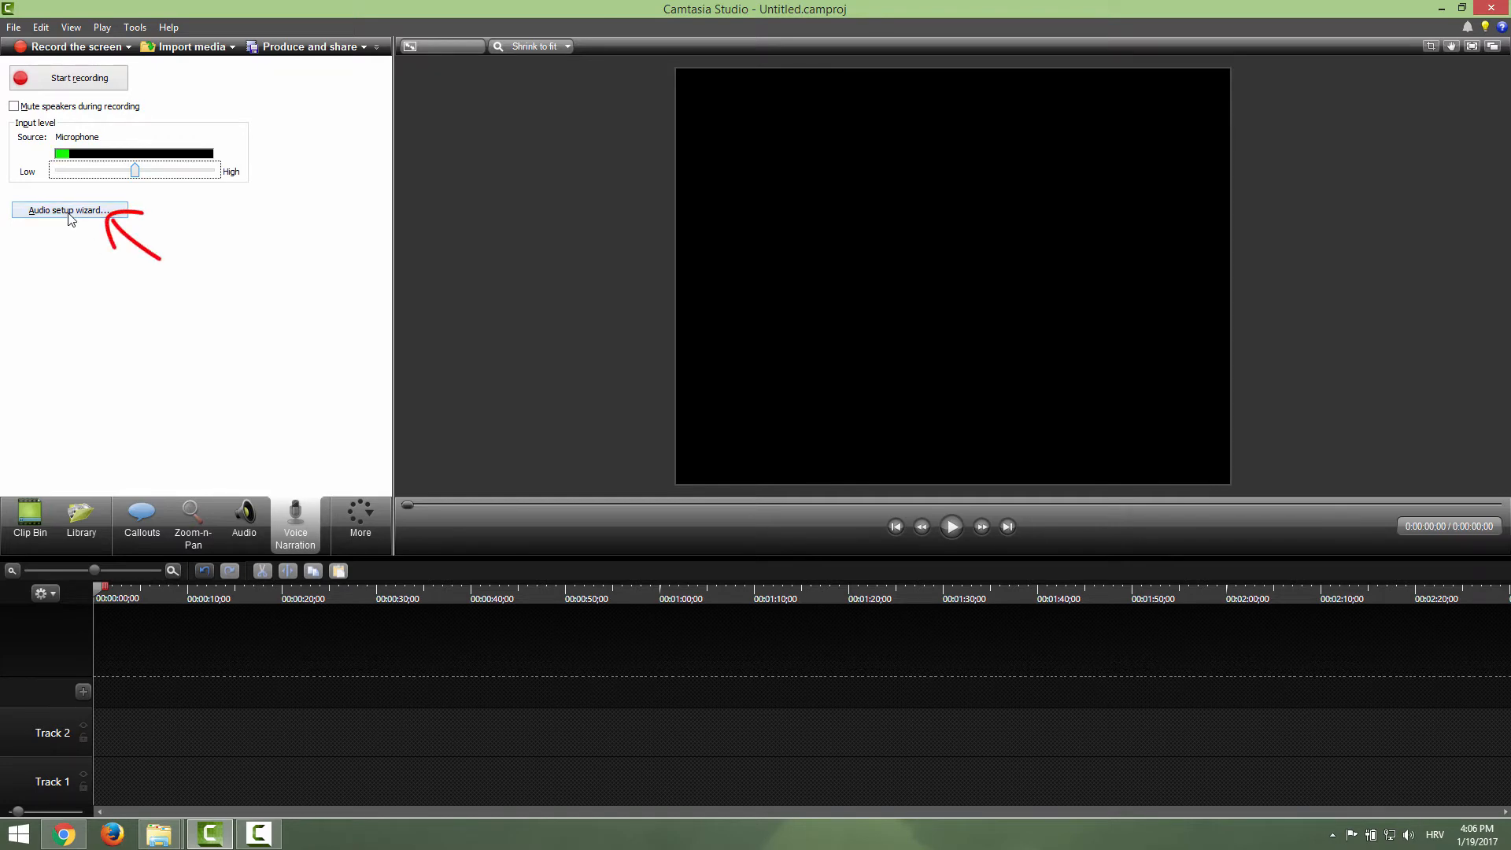
click(68, 211)
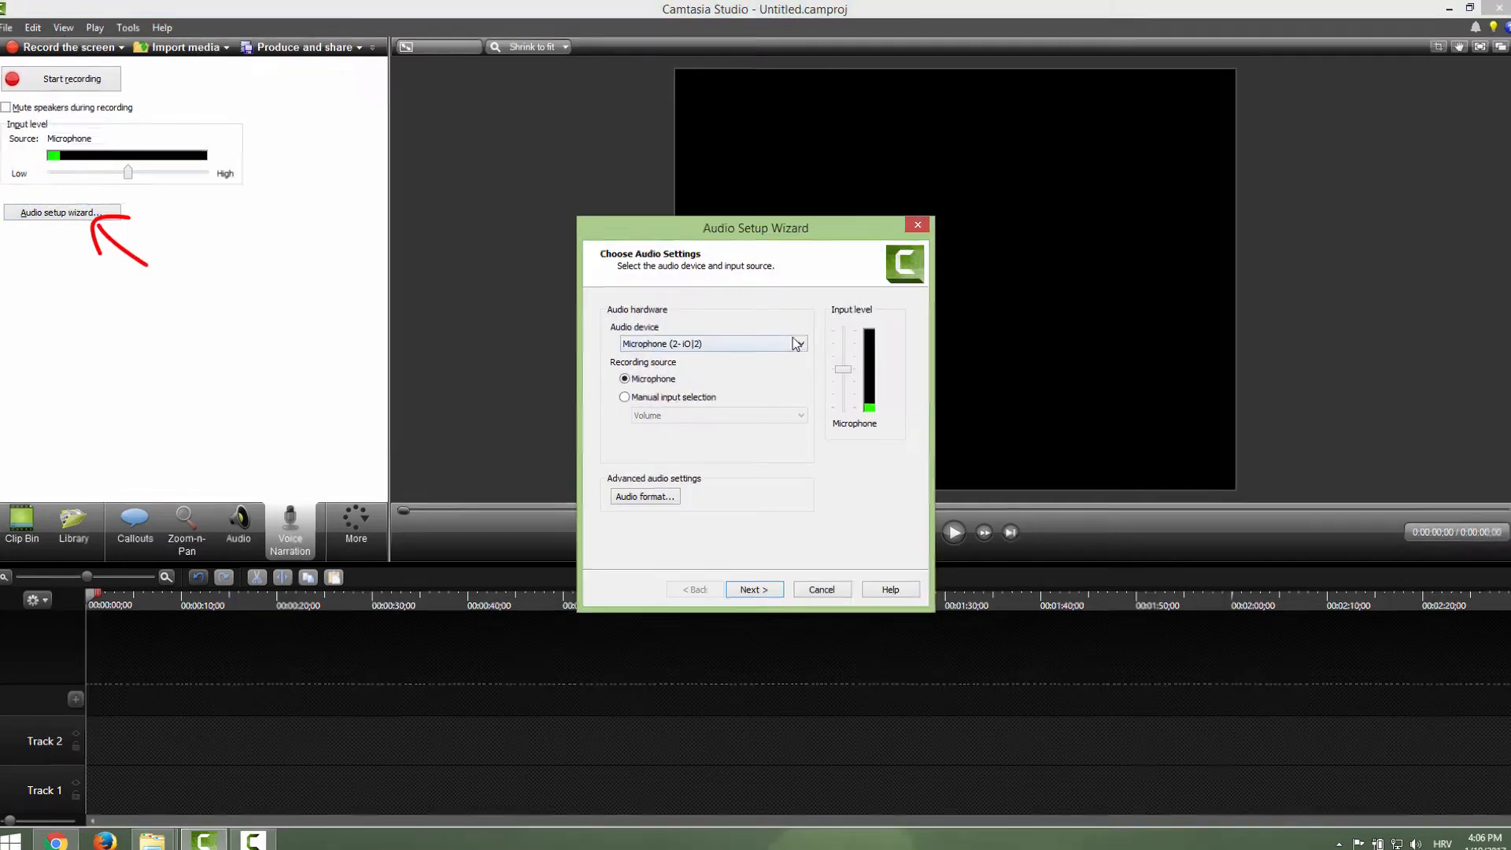
click(796, 344)
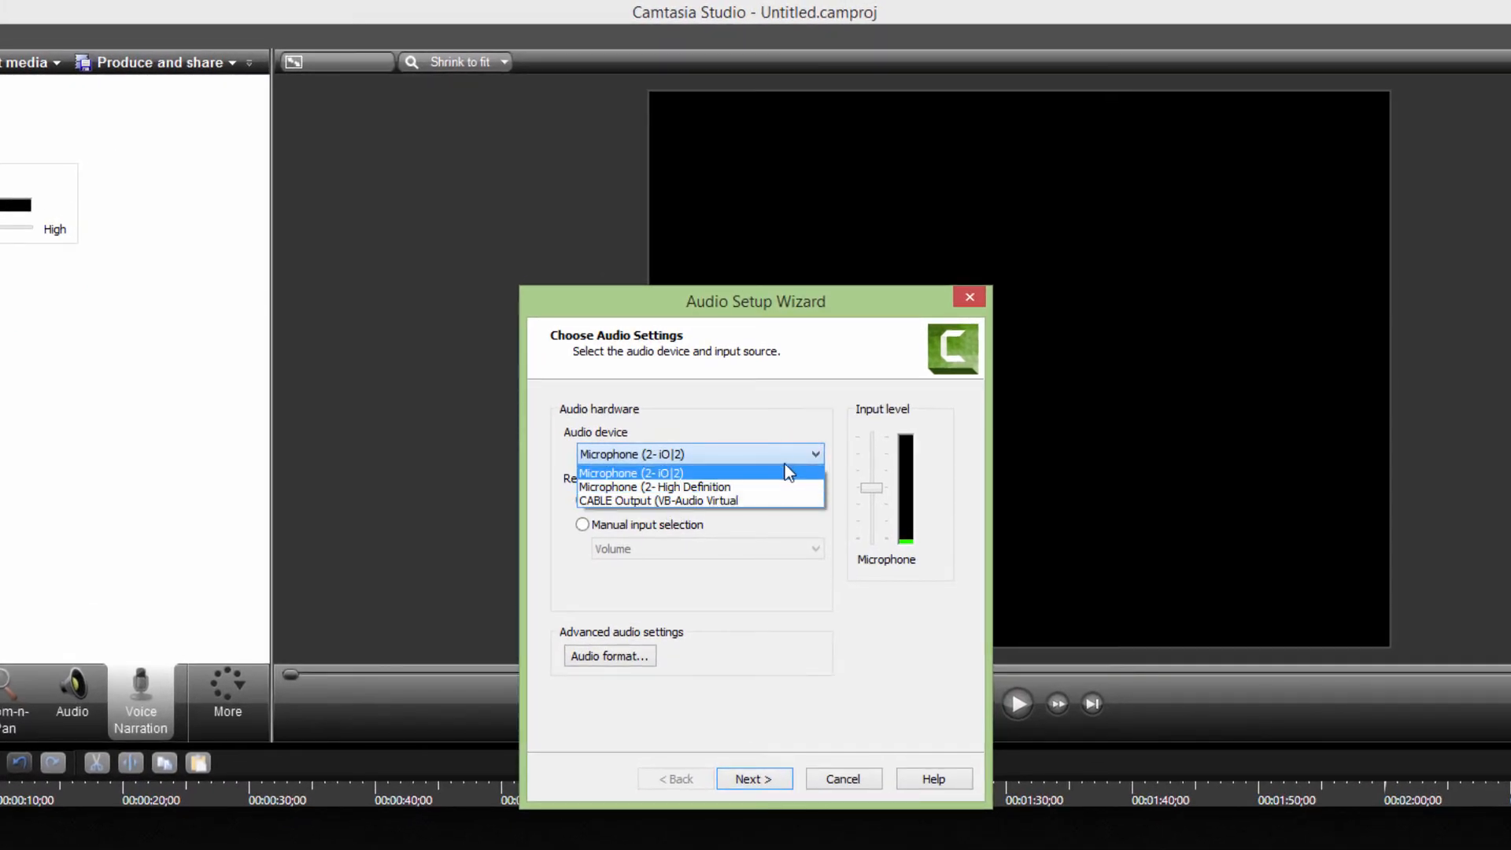
click(631, 472)
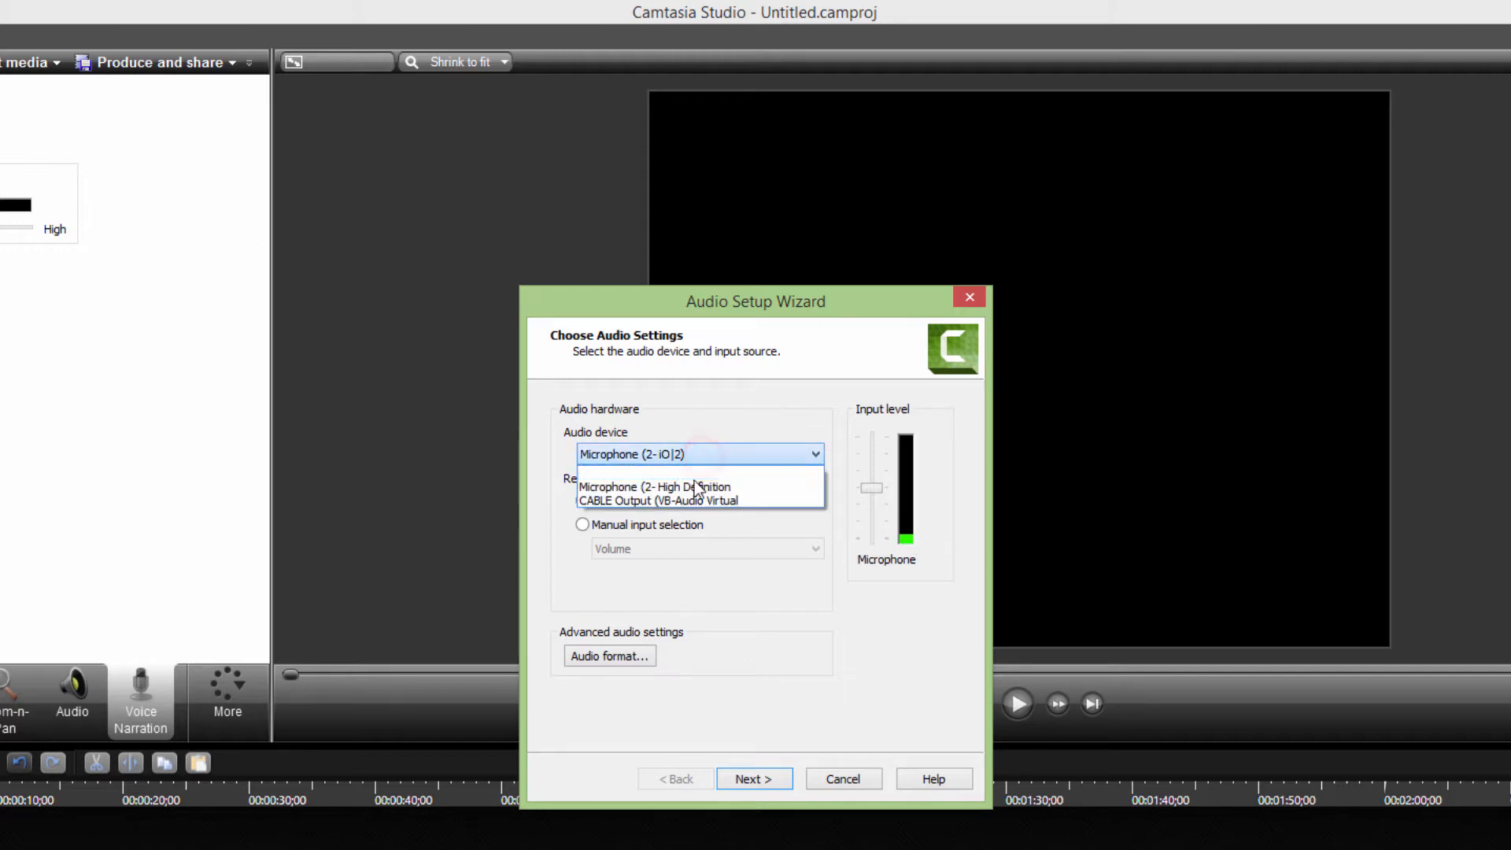
click(655, 486)
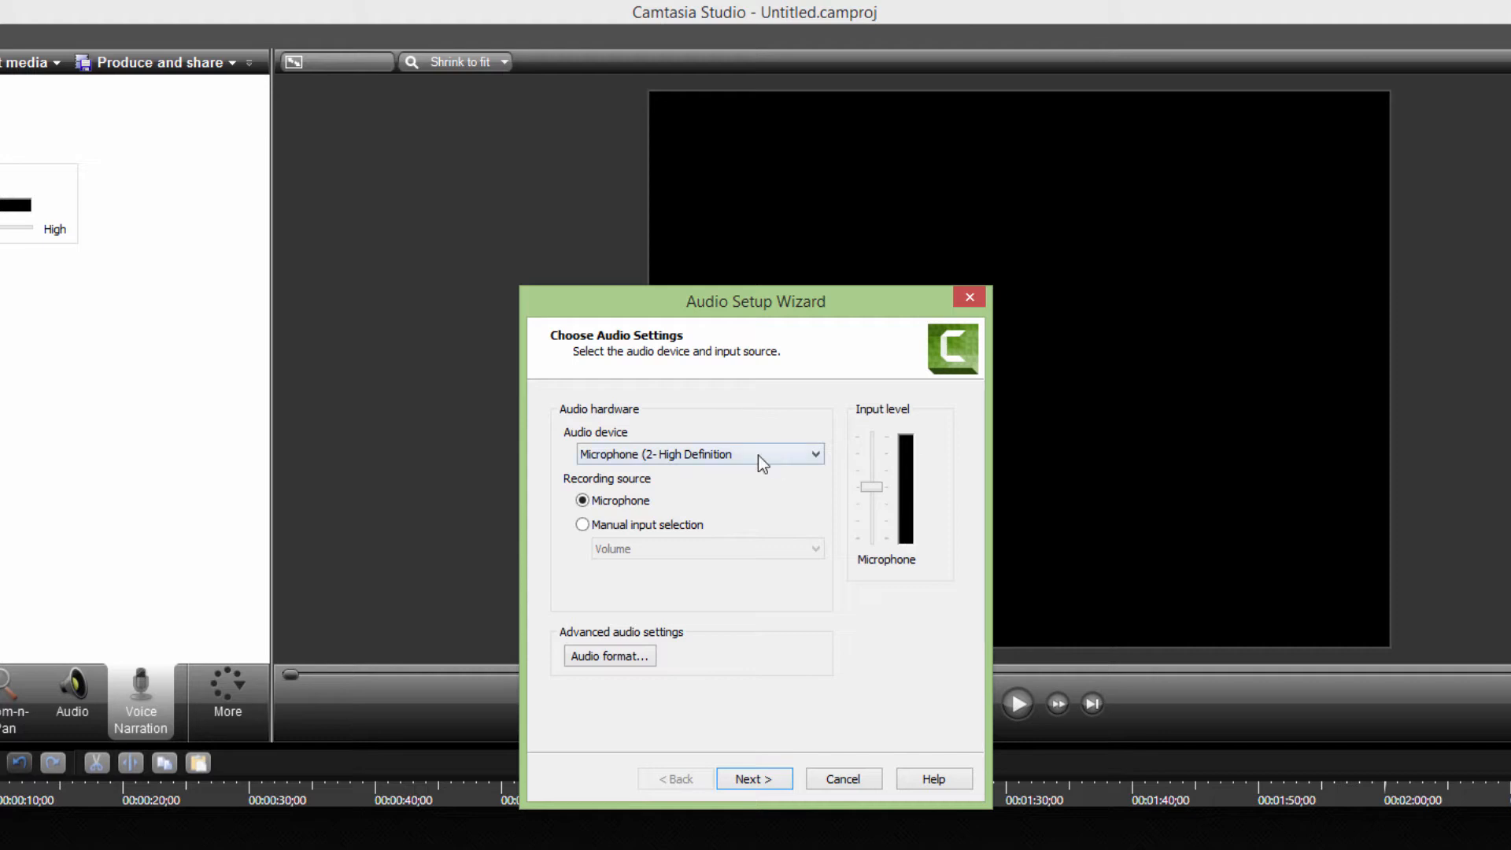
click(699, 453)
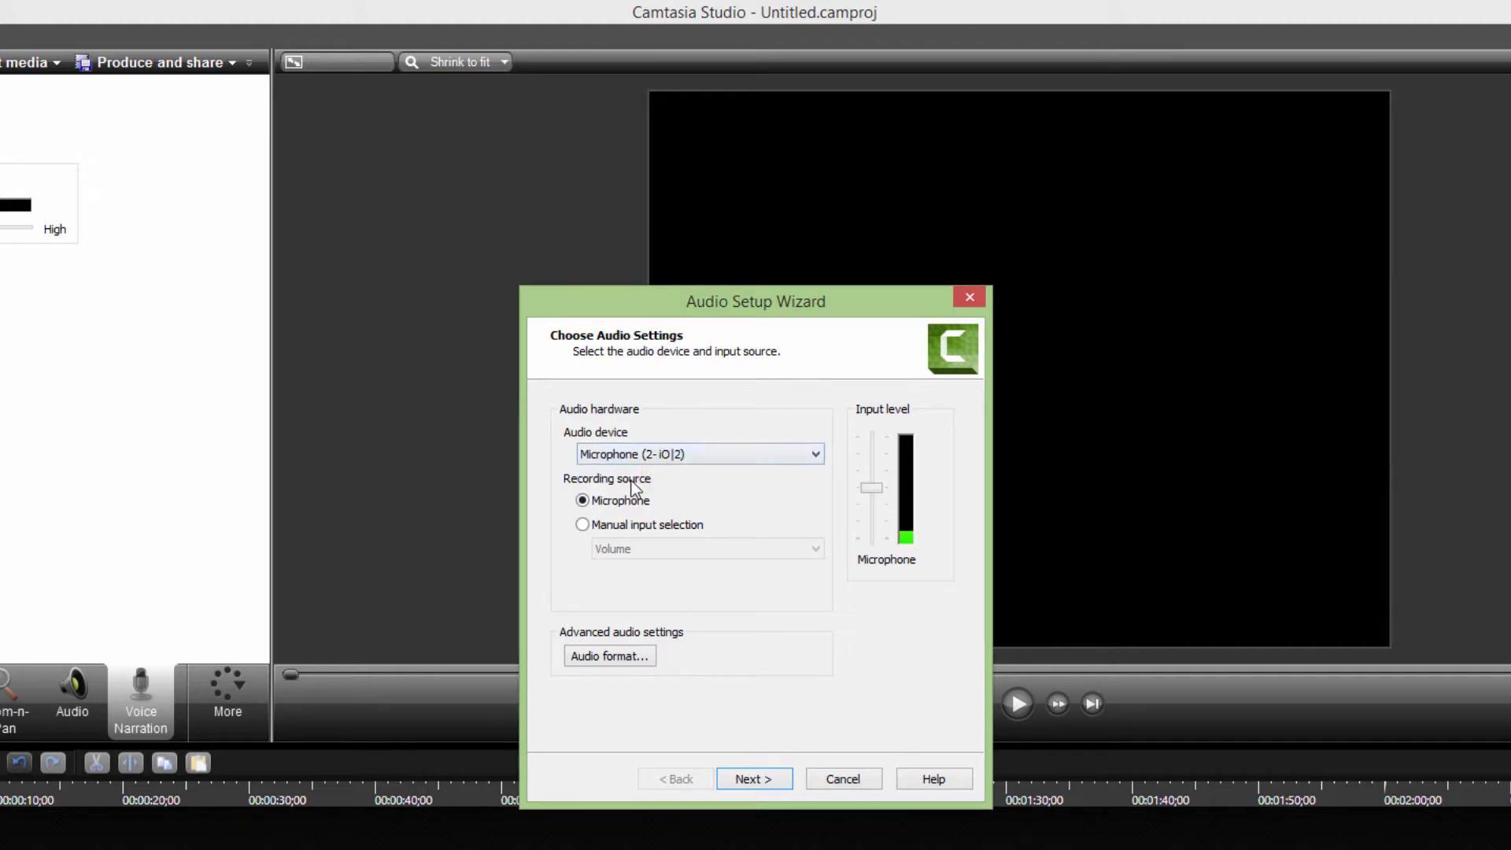
mouse_move(700, 700)
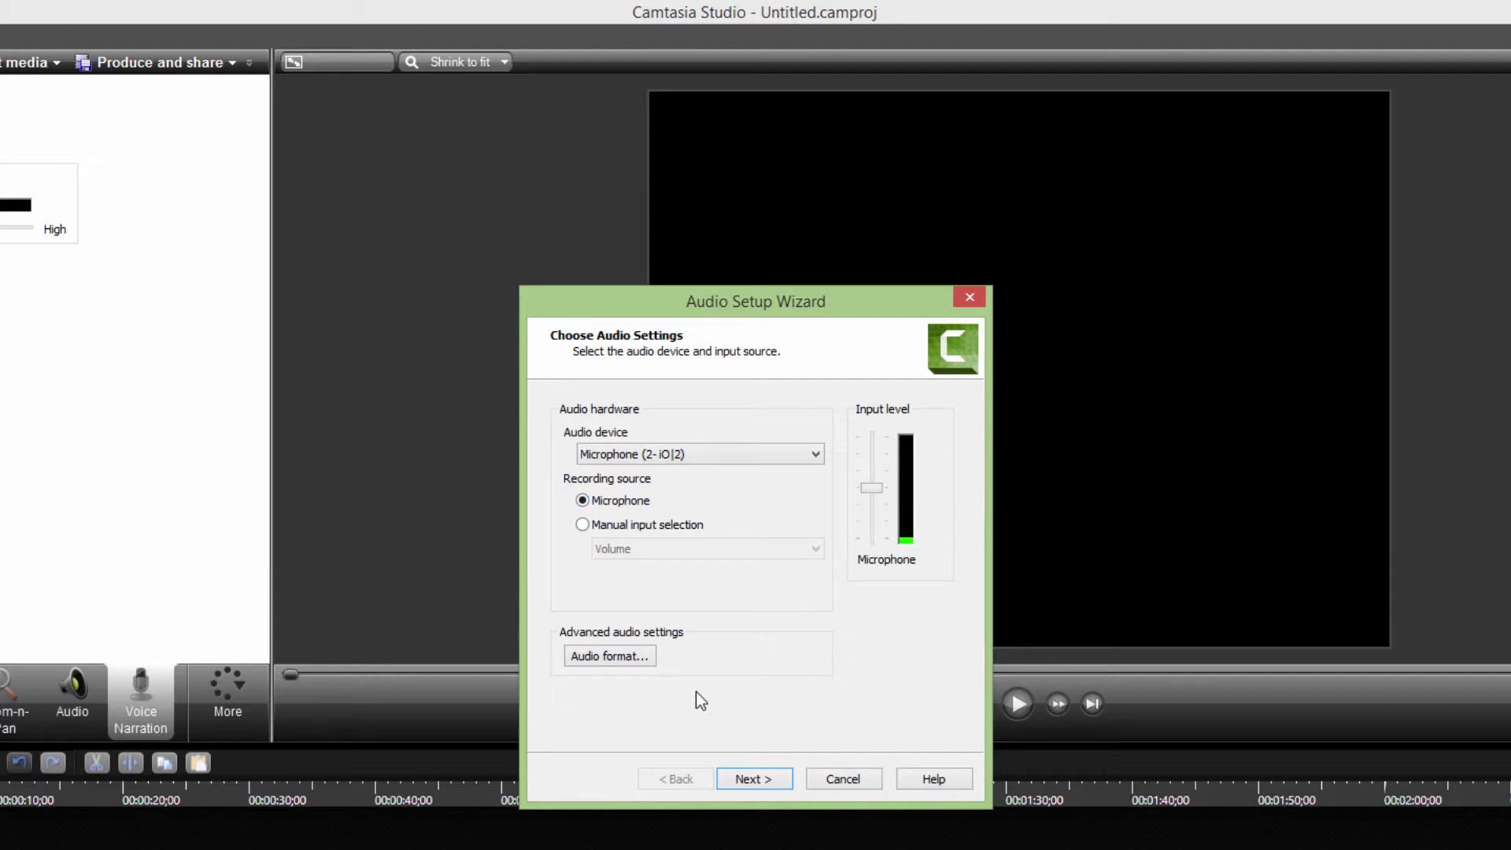
click(609, 655)
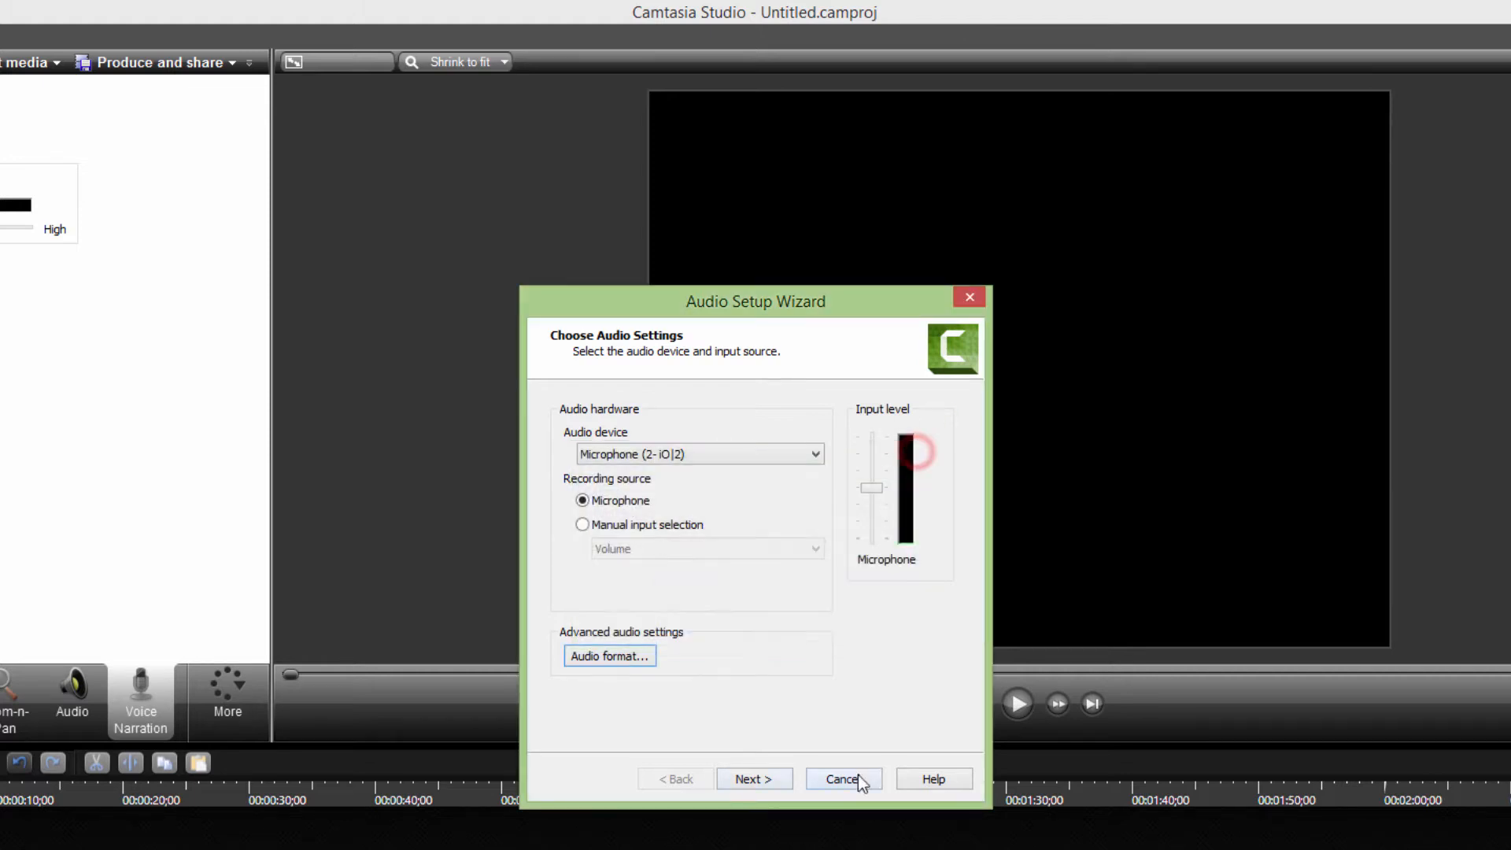
click(754, 779)
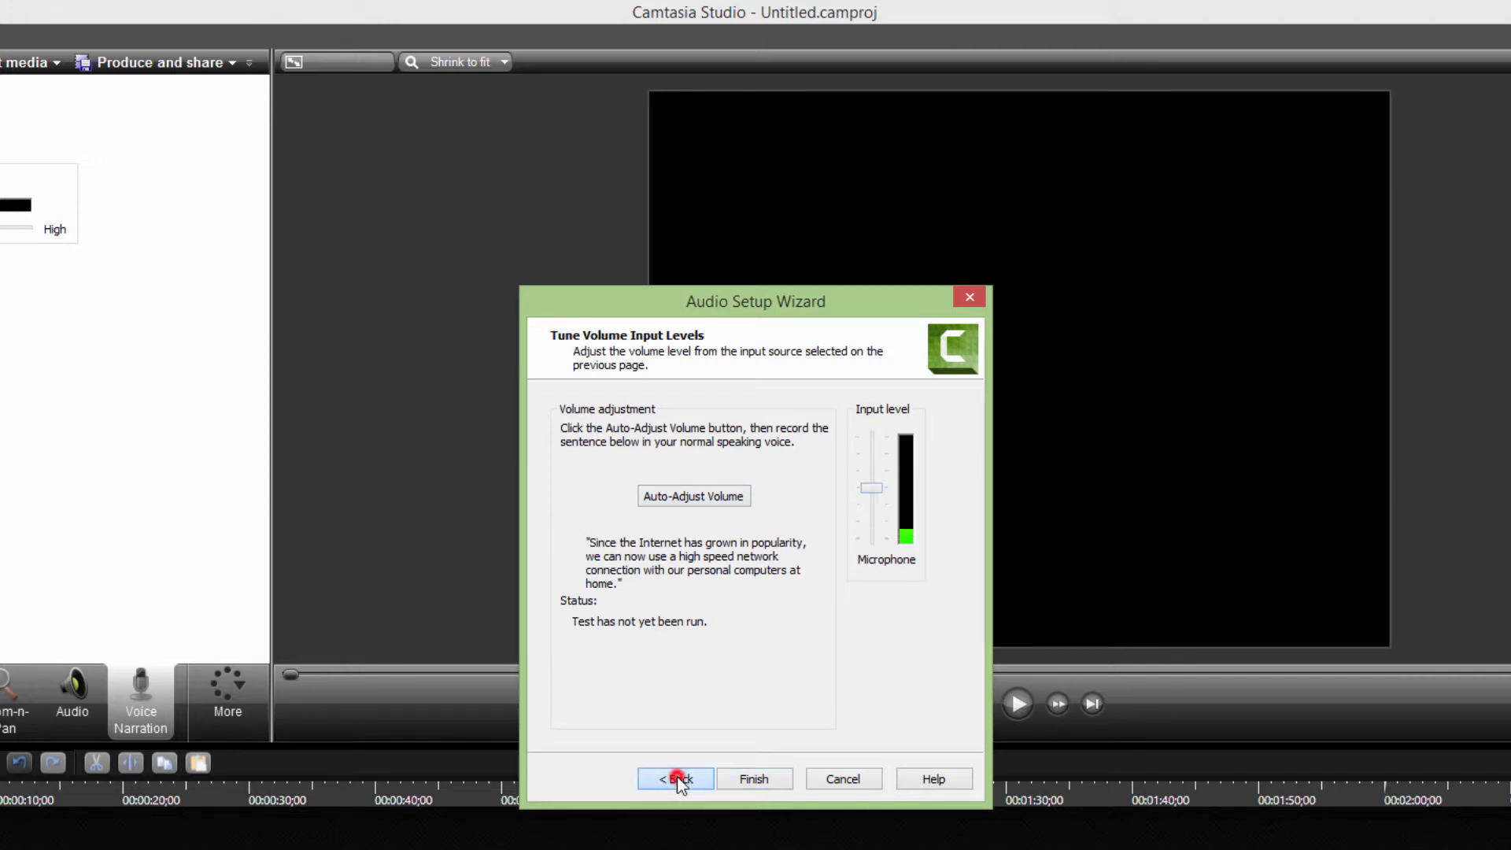
click(675, 779)
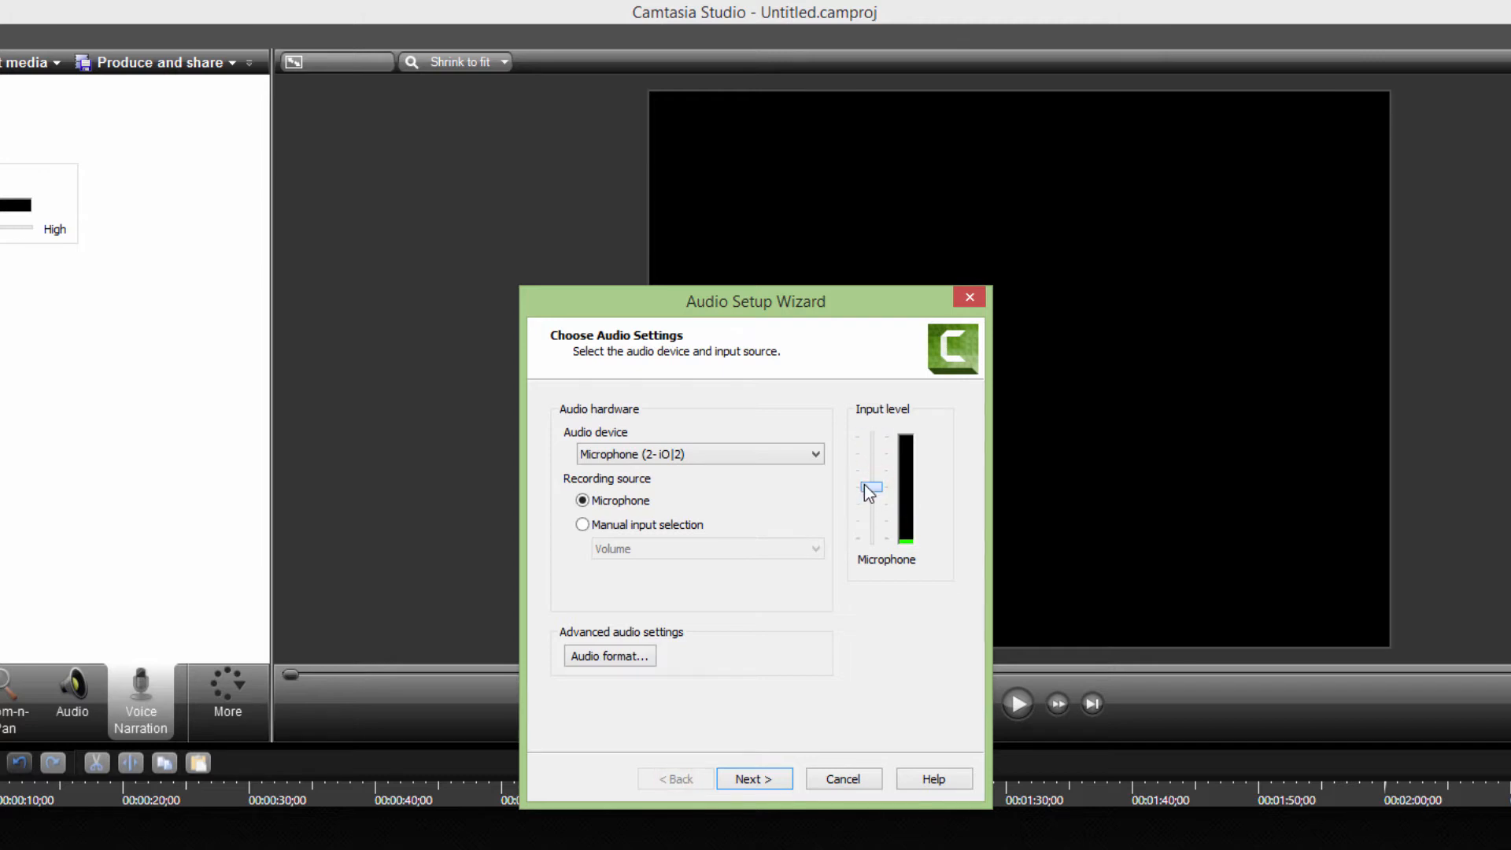
click(840, 779)
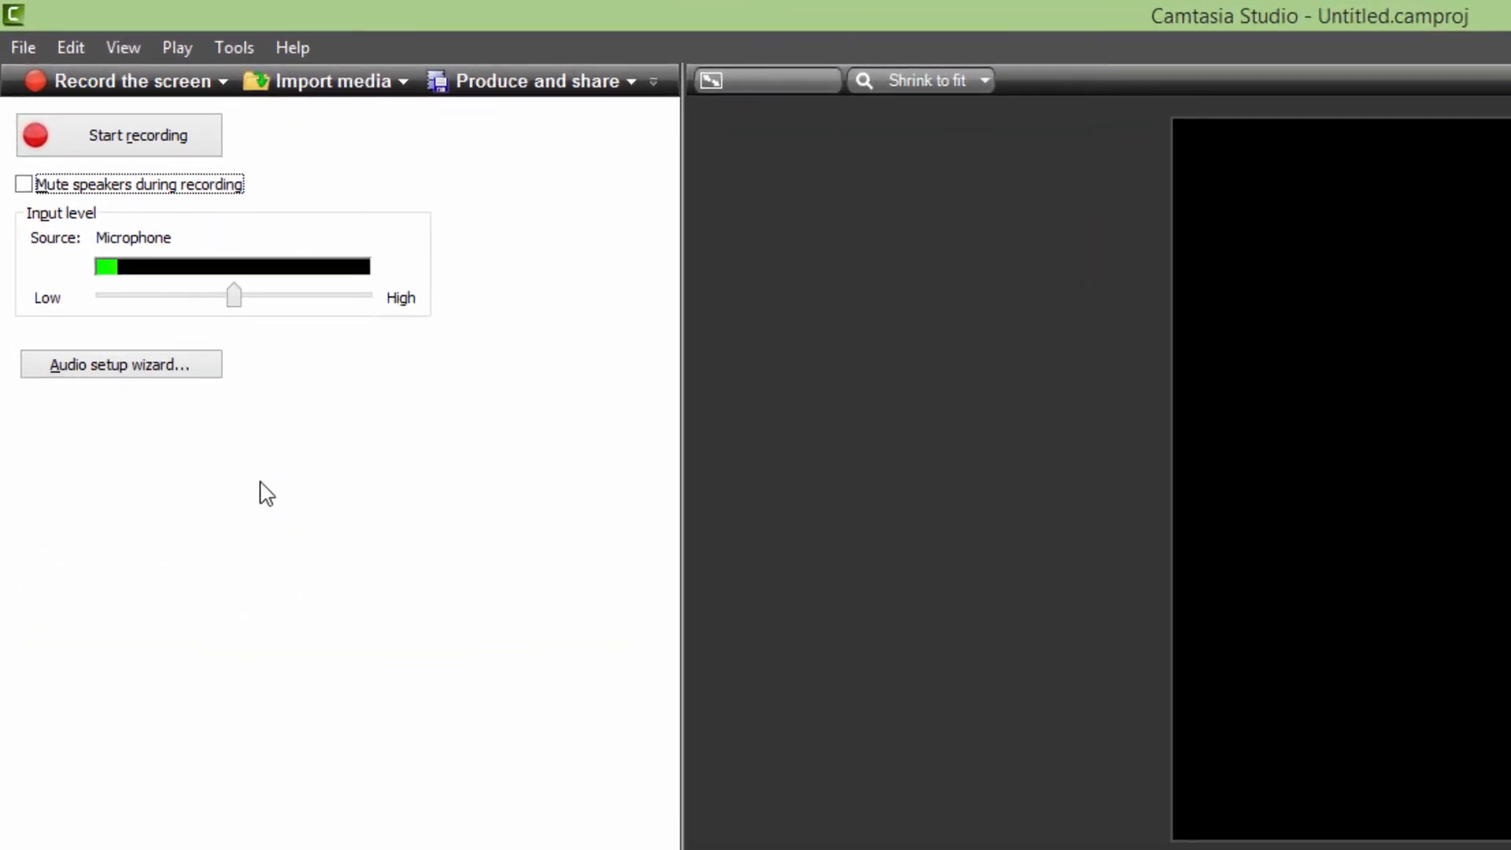
mouse_move(304, 478)
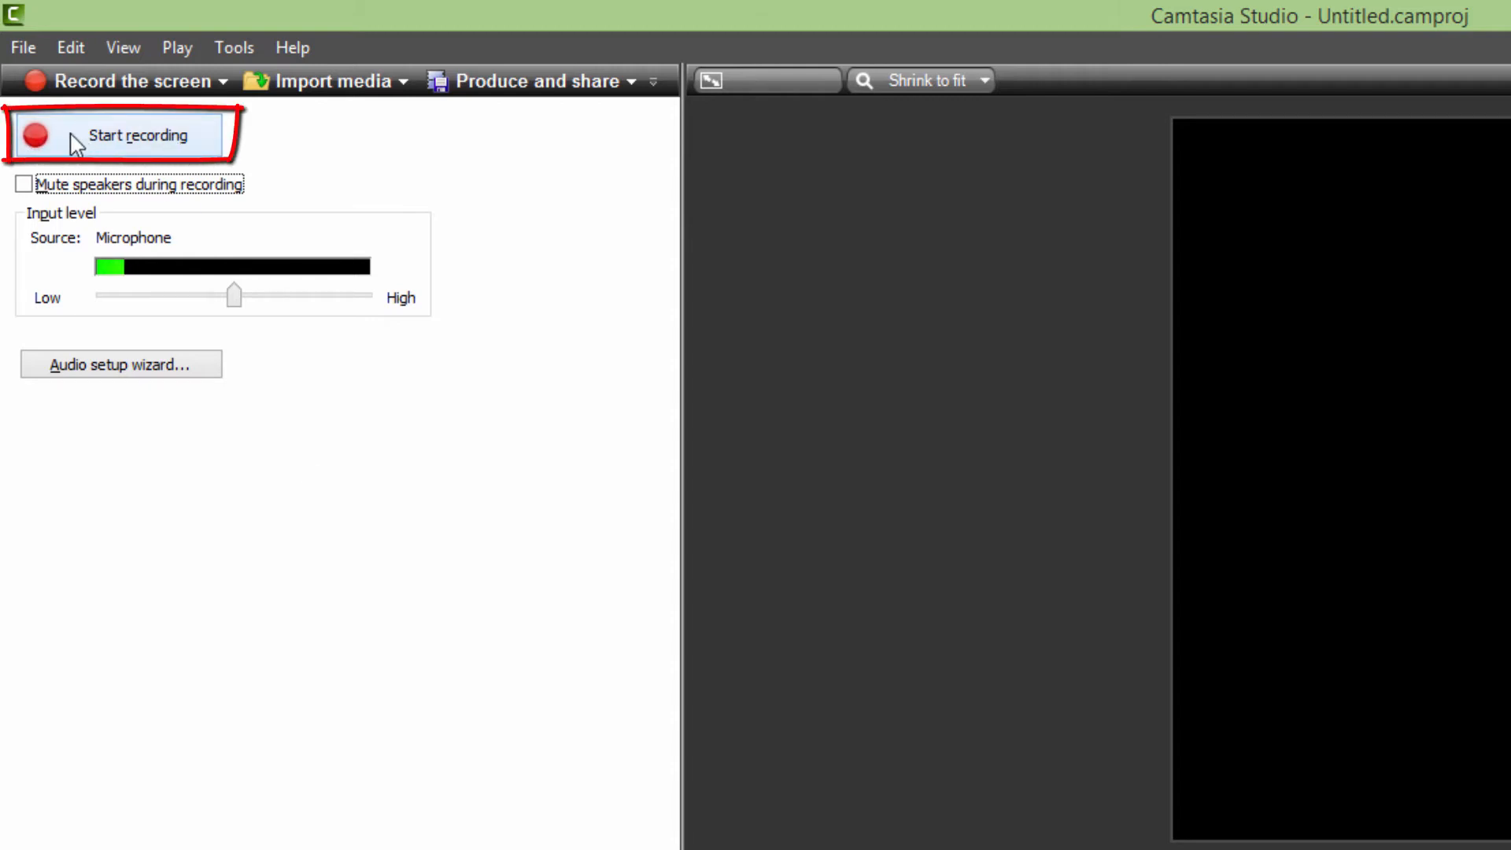
Mute speakers during recording and record the first narration take
click(24, 184)
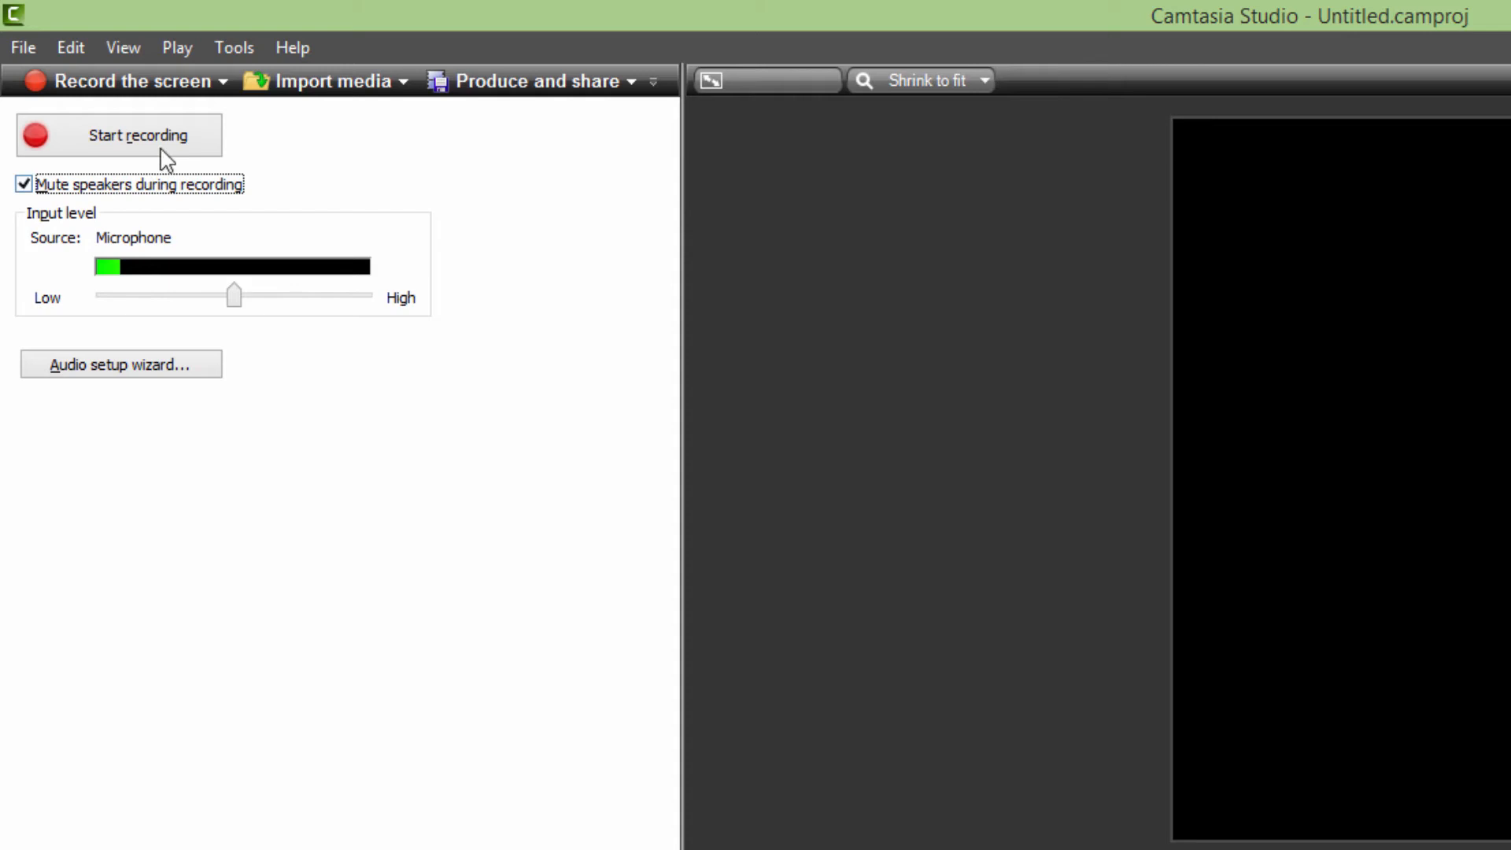
click(118, 134)
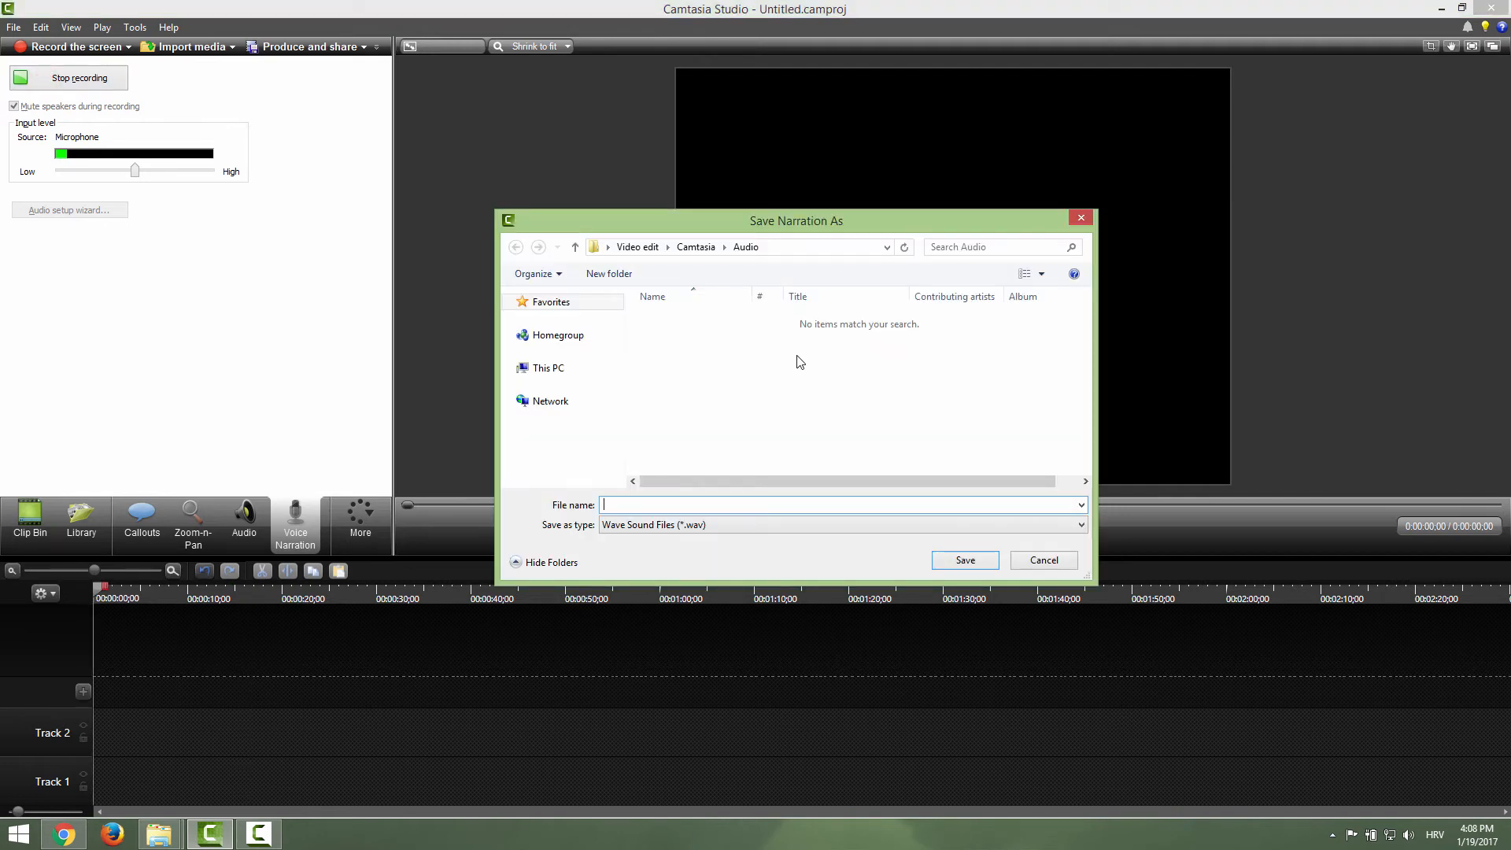
Save the narration as narration 1.wav in the Camtasia Audio folder
click(574, 247)
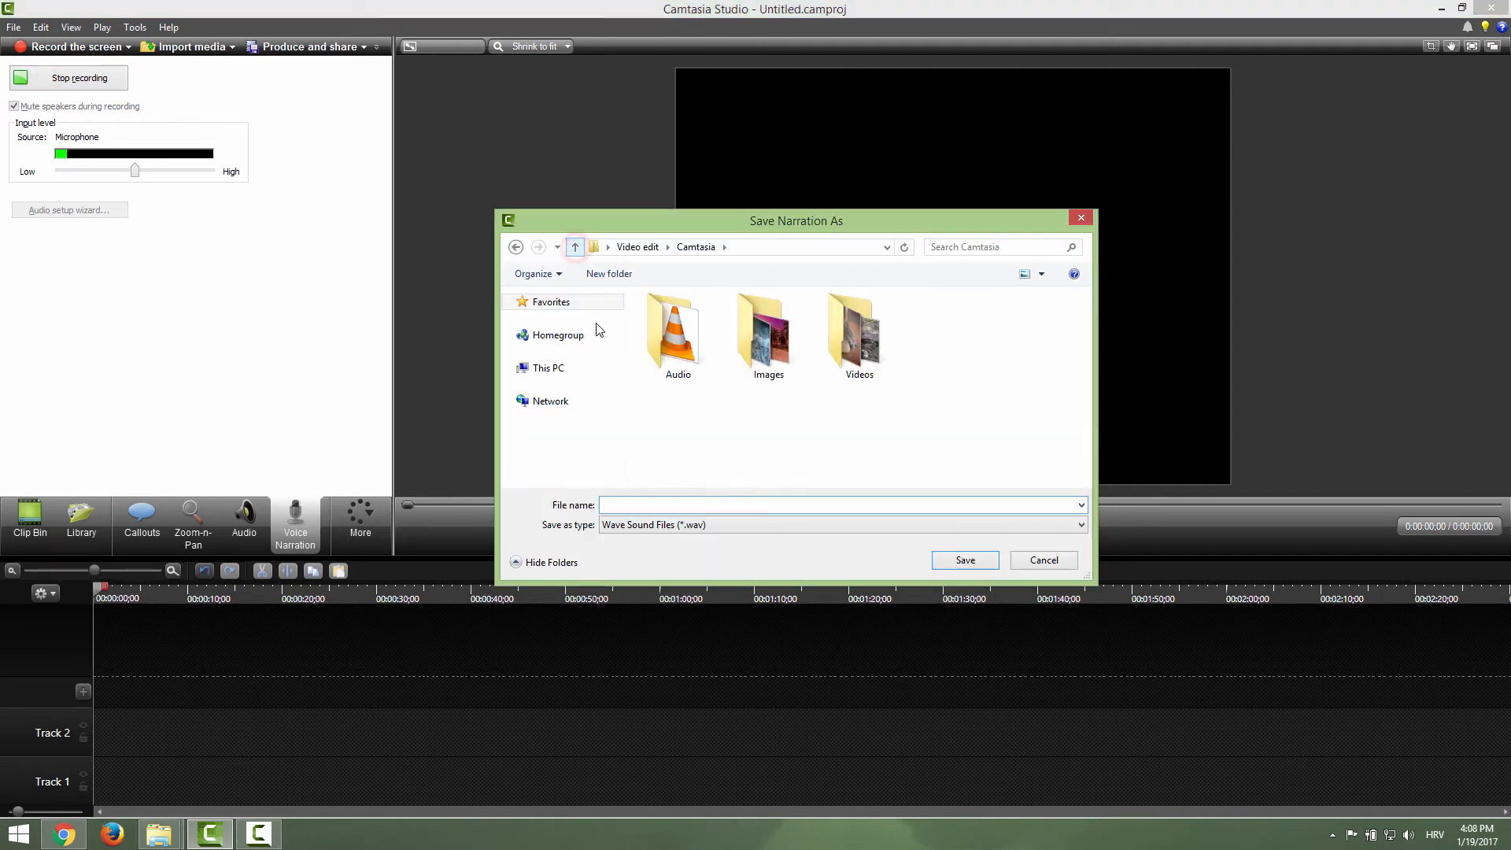
double_click(676, 327)
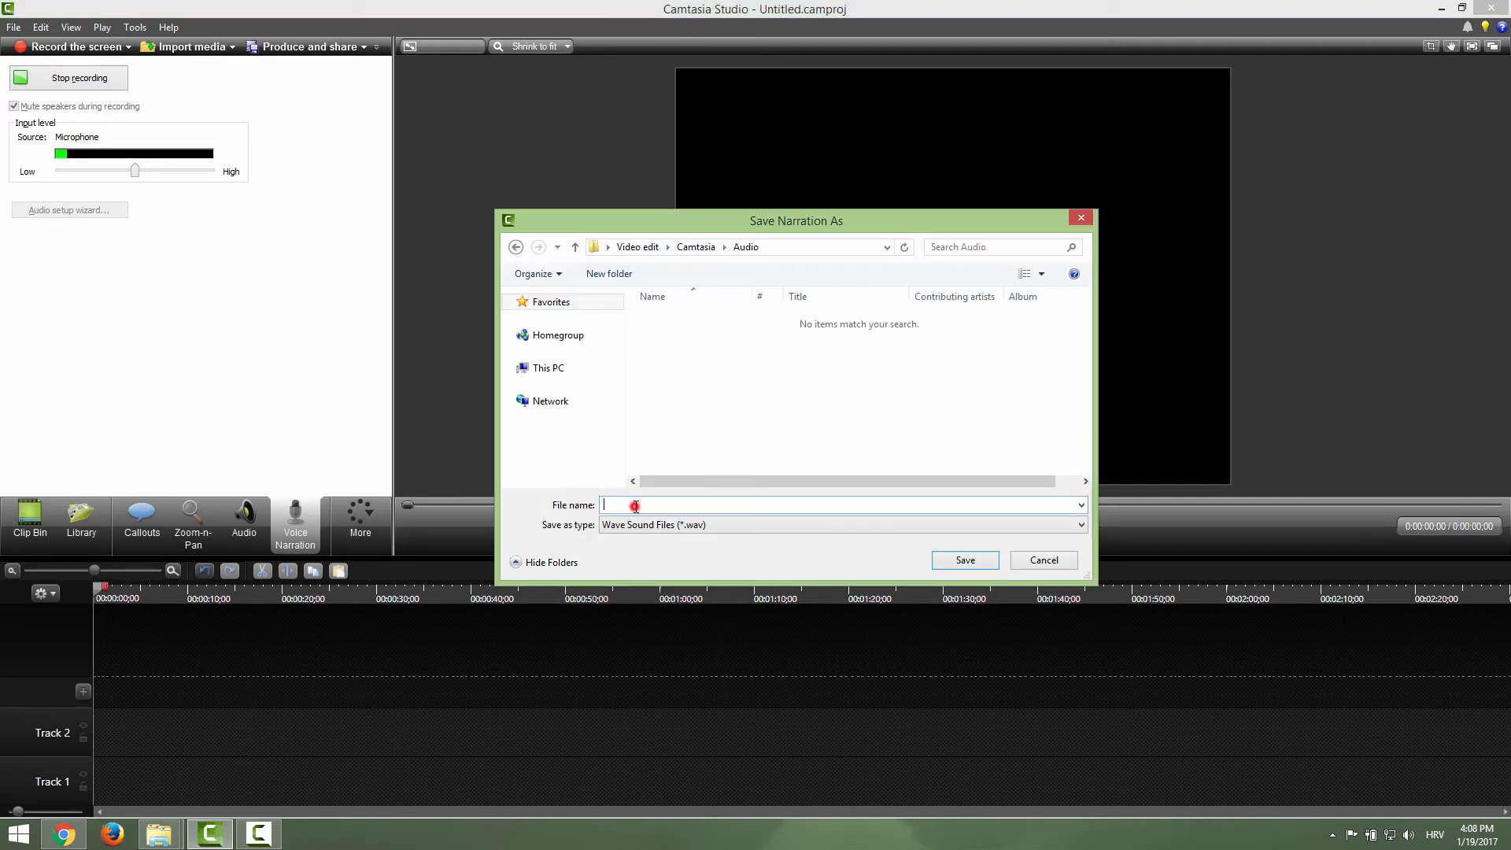
text(narration 1)
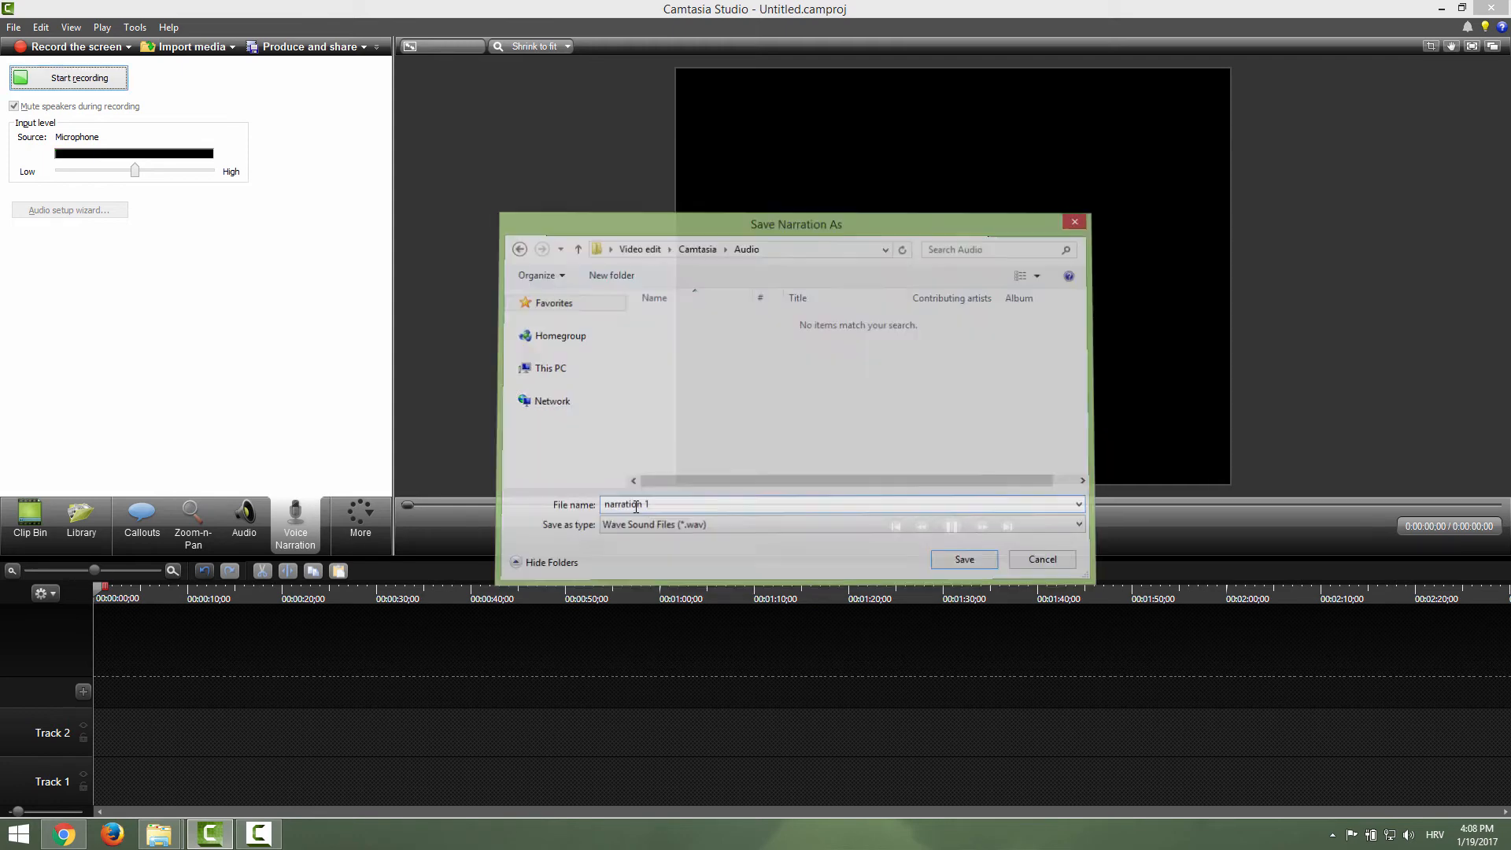
click(963, 558)
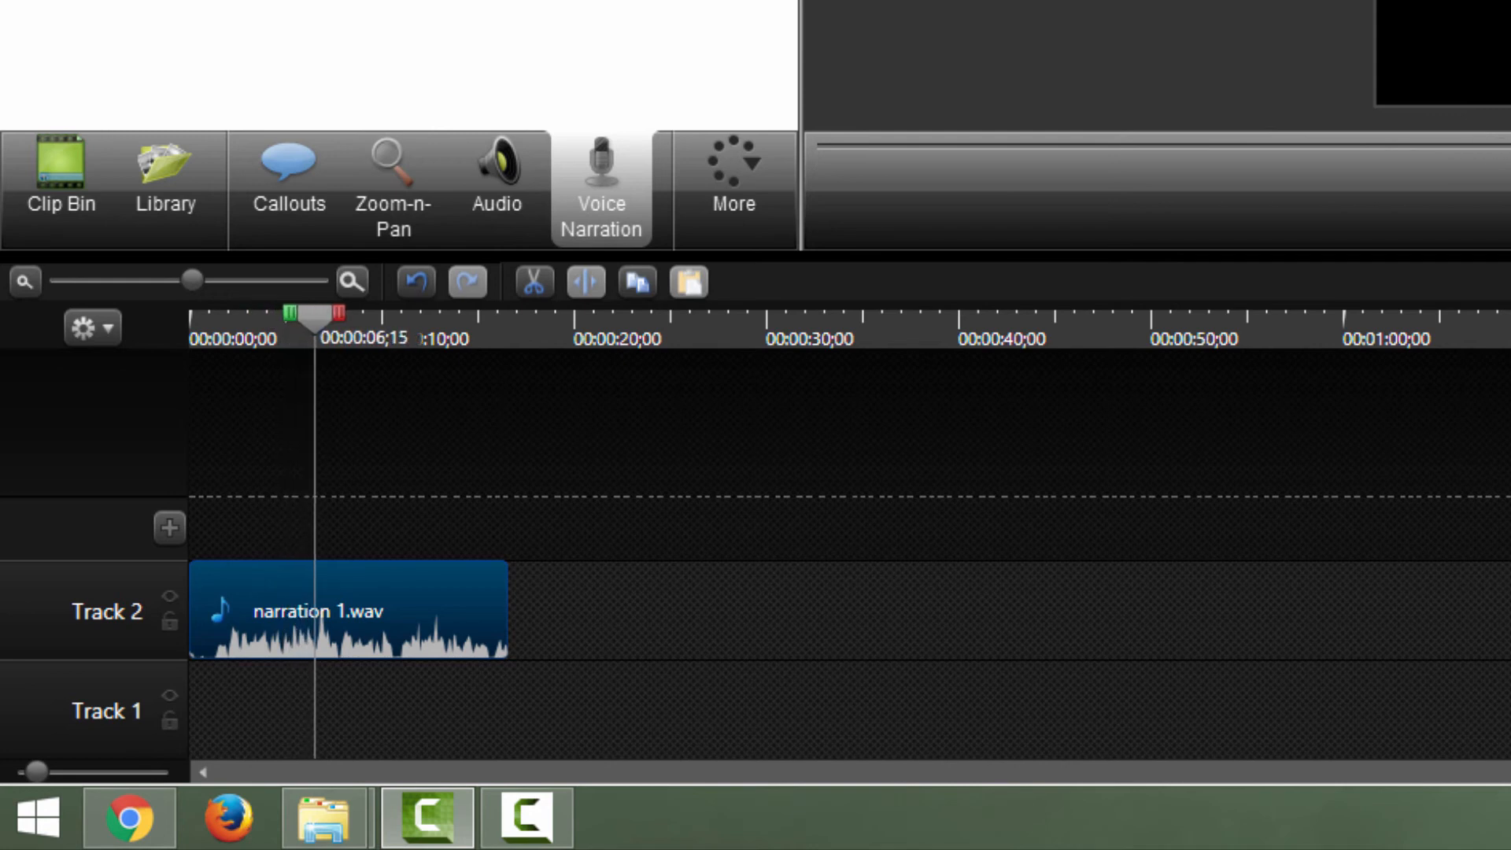
Move the playhead to about 00:00:51;05 on the timeline
drag(346, 612, 621, 612)
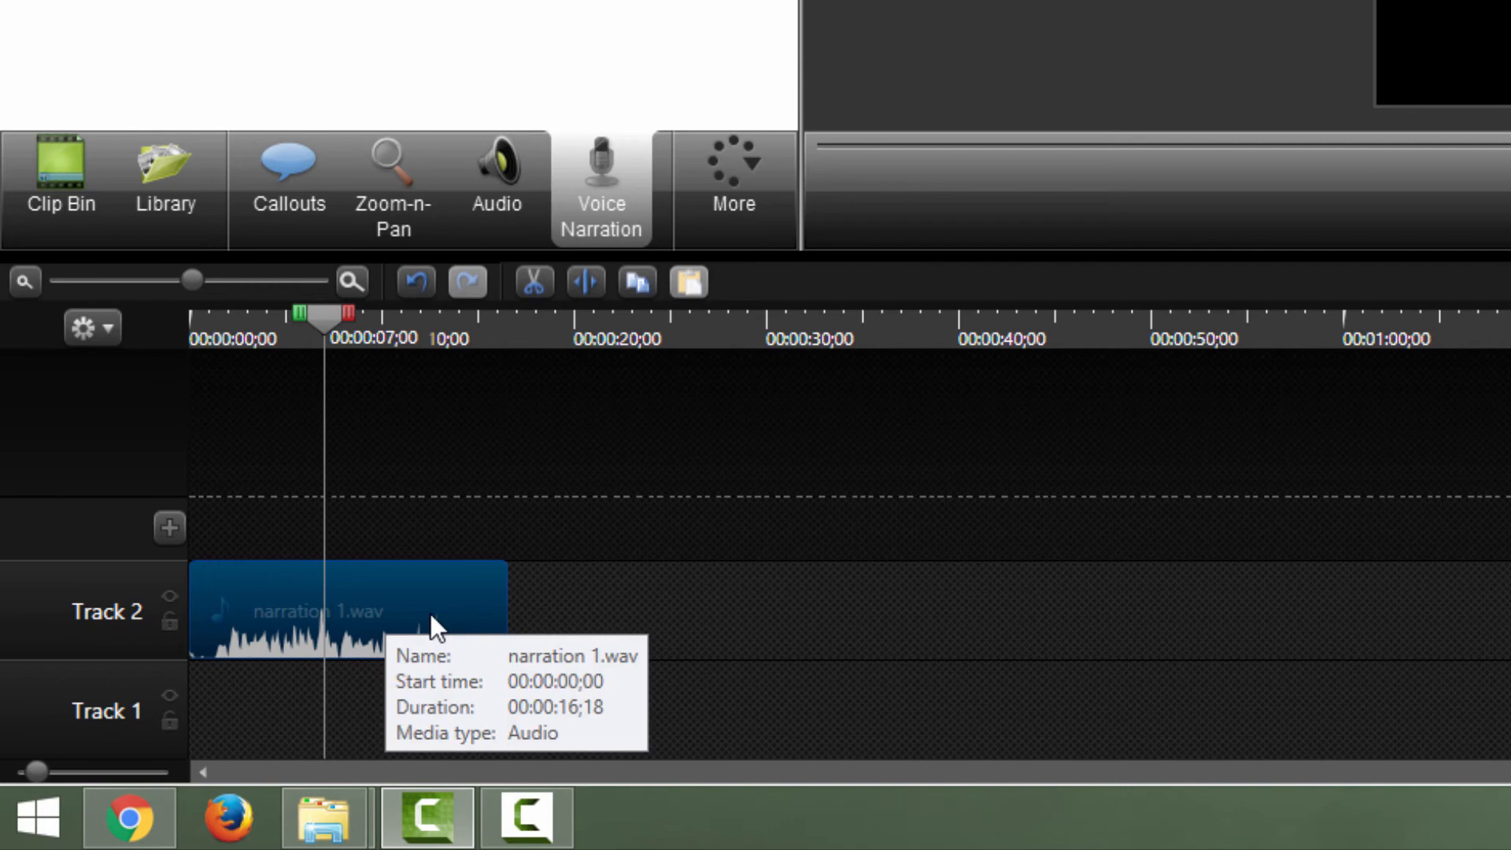
mouse_move(326, 340)
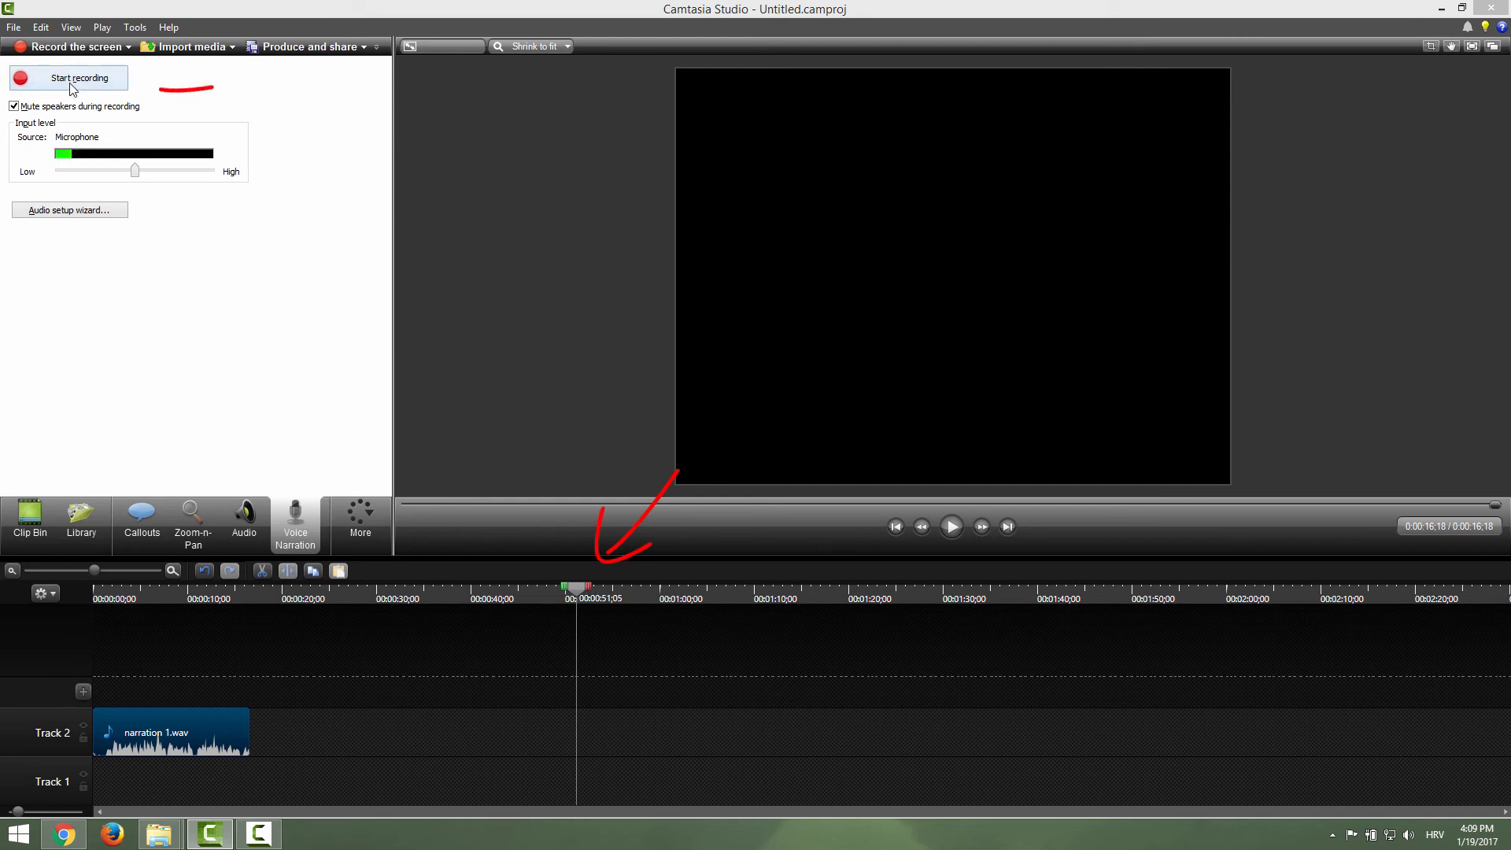
Record a second take and save it as narration 2 at the 51-second mark
click(67, 77)
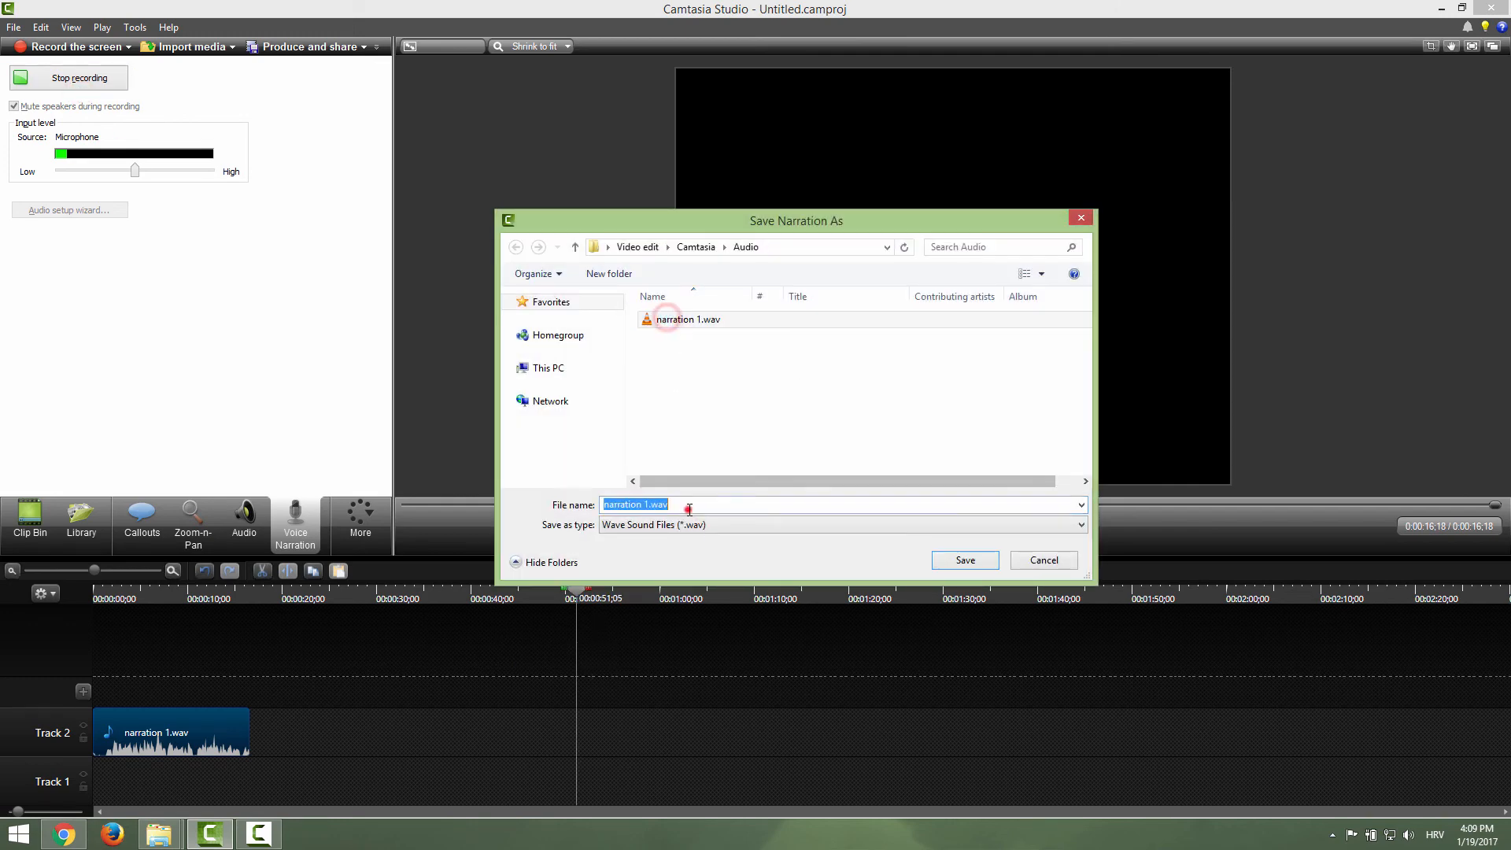
text(narration 2)
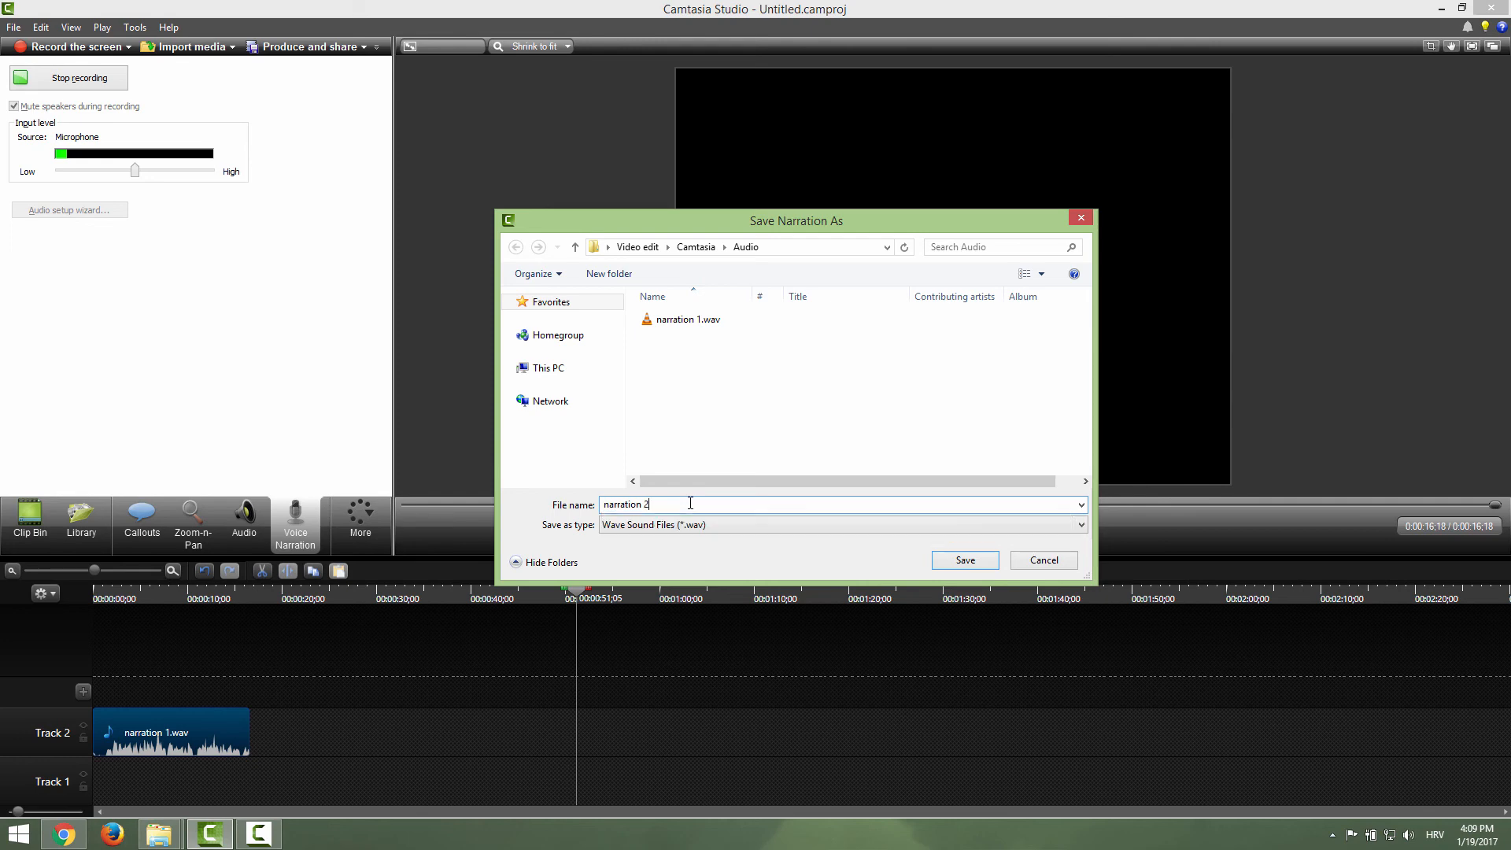
click(963, 560)
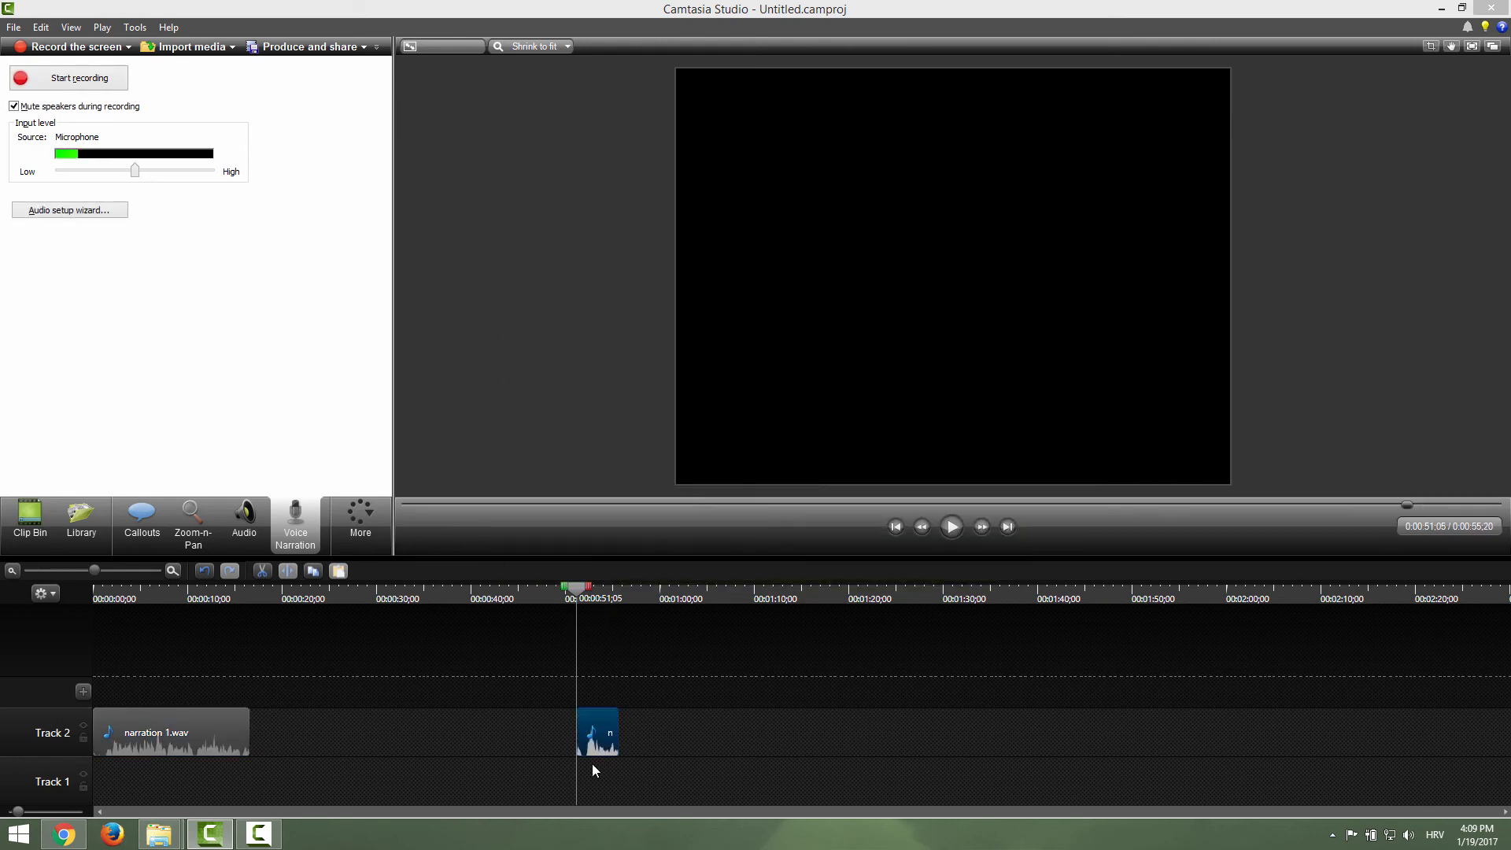